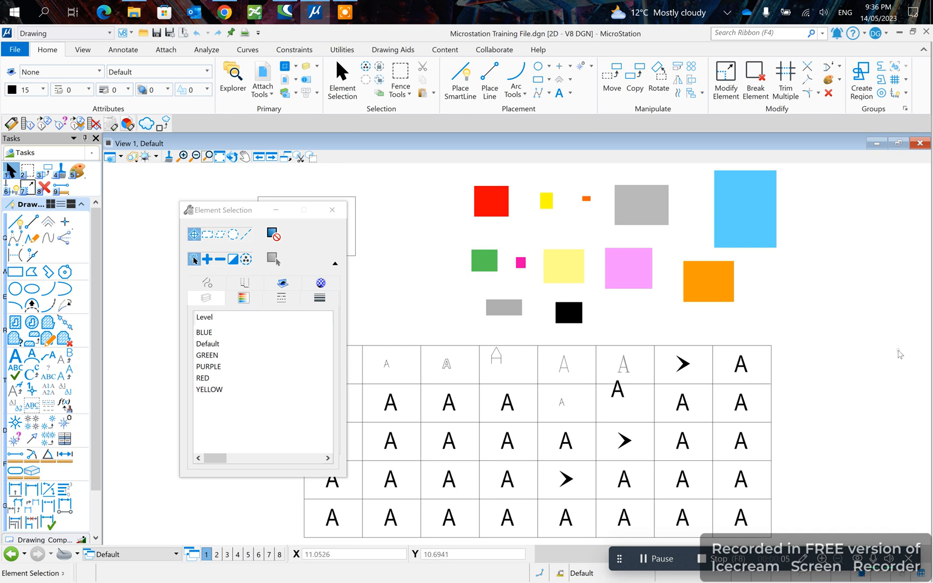
pyautogui.moveTo(740, 363)
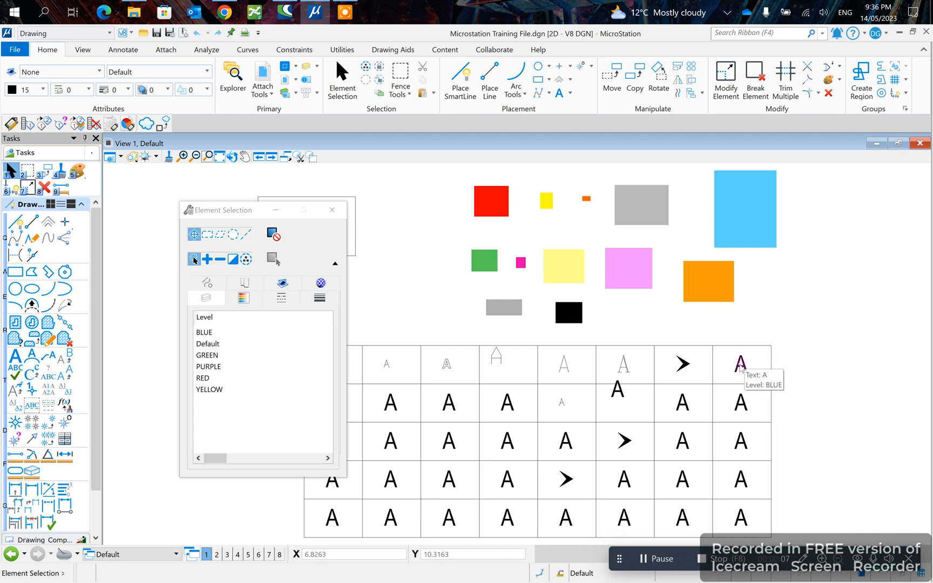
# - Select the top-right letter A and set its colour to 3 (red)
pyautogui.click(204, 332)
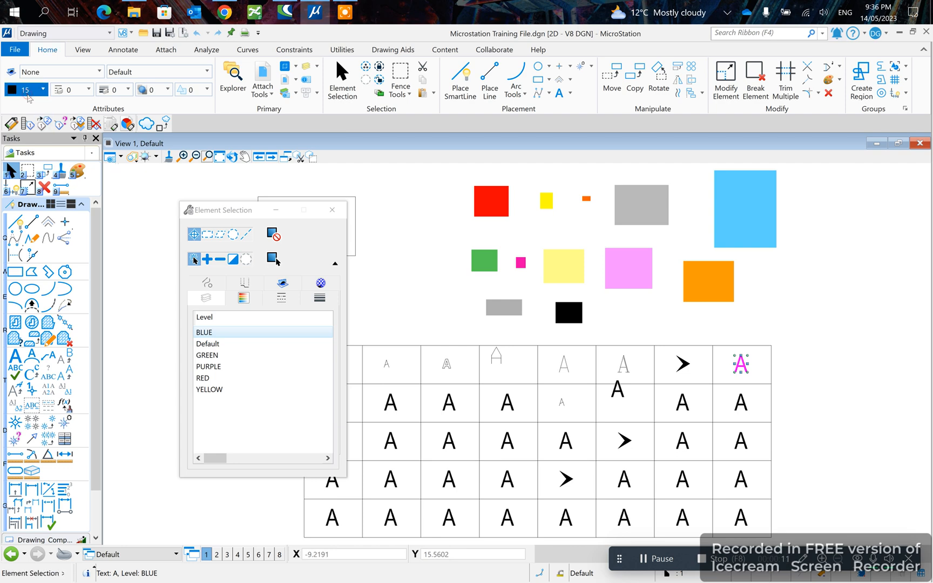
pyautogui.click(11, 89)
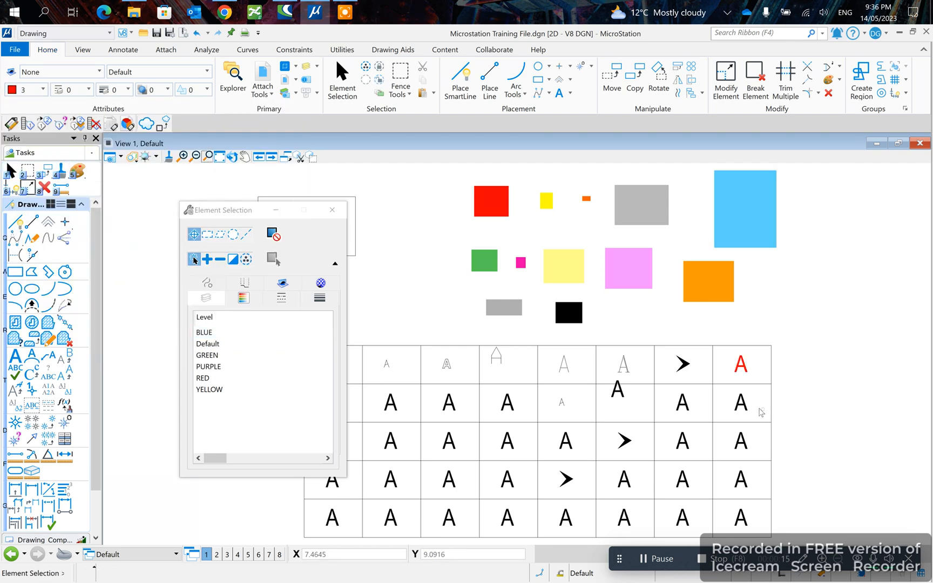
# - Set the second-row letter A's colour to green (9) through its Properties
pyautogui.rightClick(741, 403)
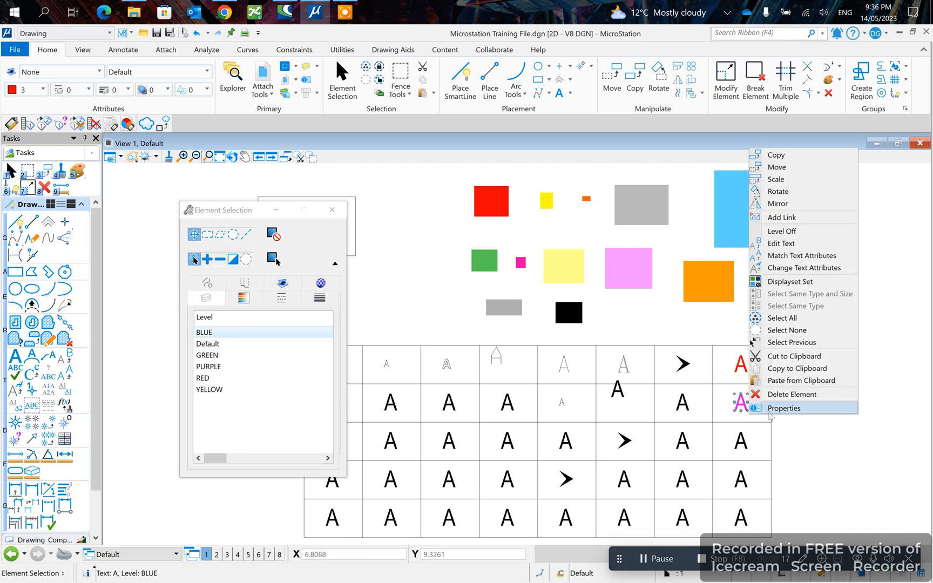
pyautogui.click(784, 407)
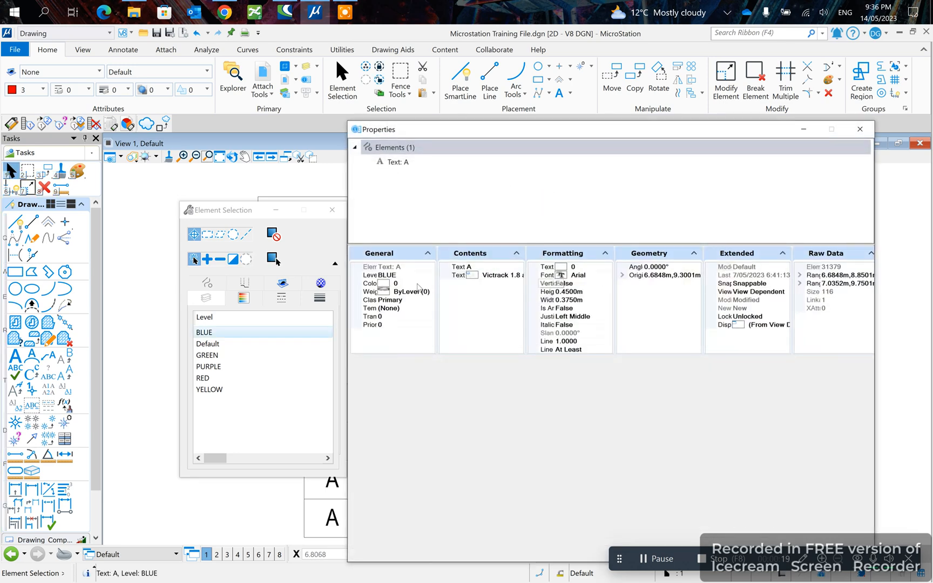
pyautogui.click(385, 283)
pyautogui.write('9')
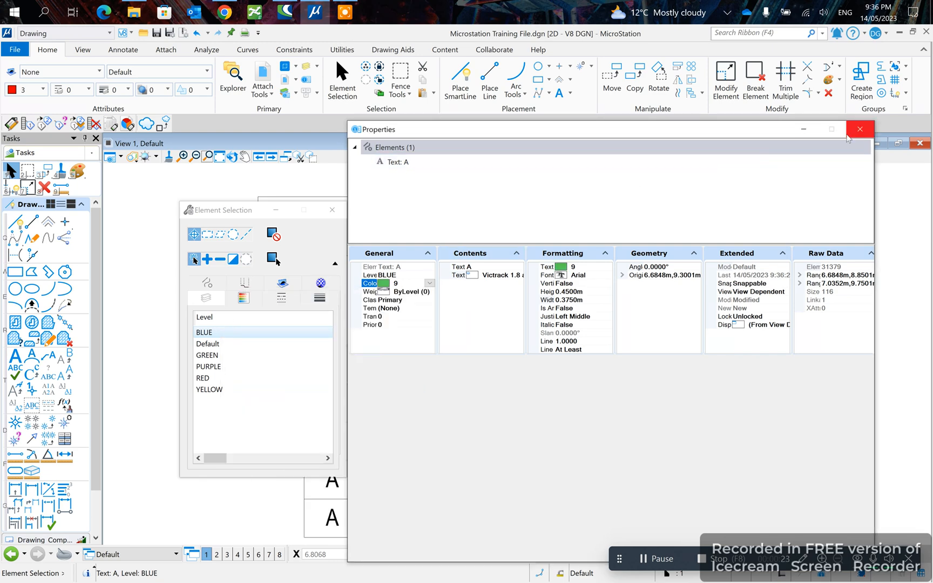
pyautogui.click(859, 129)
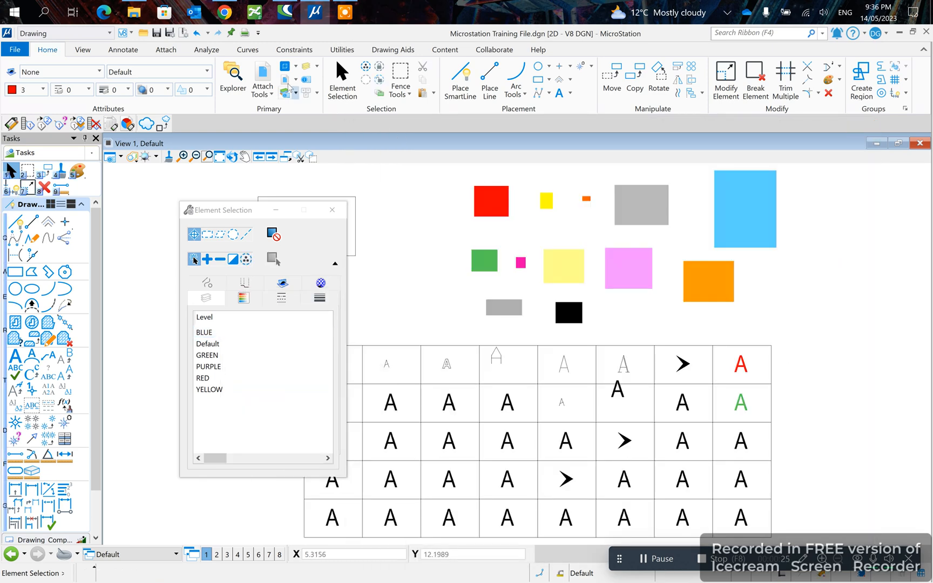
# - In Level Manager, select level BLUE and switch Symbology to ByLevel
pyautogui.click(288, 79)
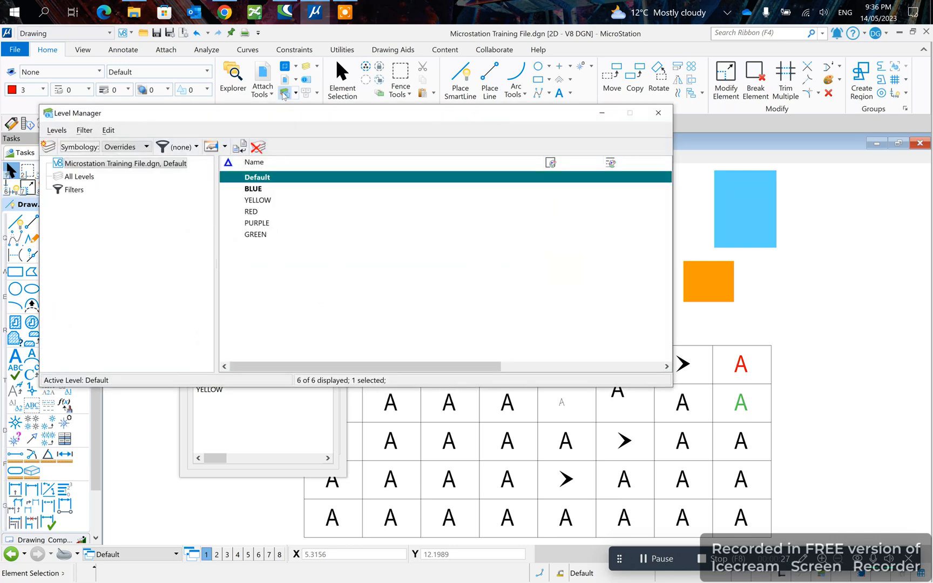
pyautogui.click(252, 188)
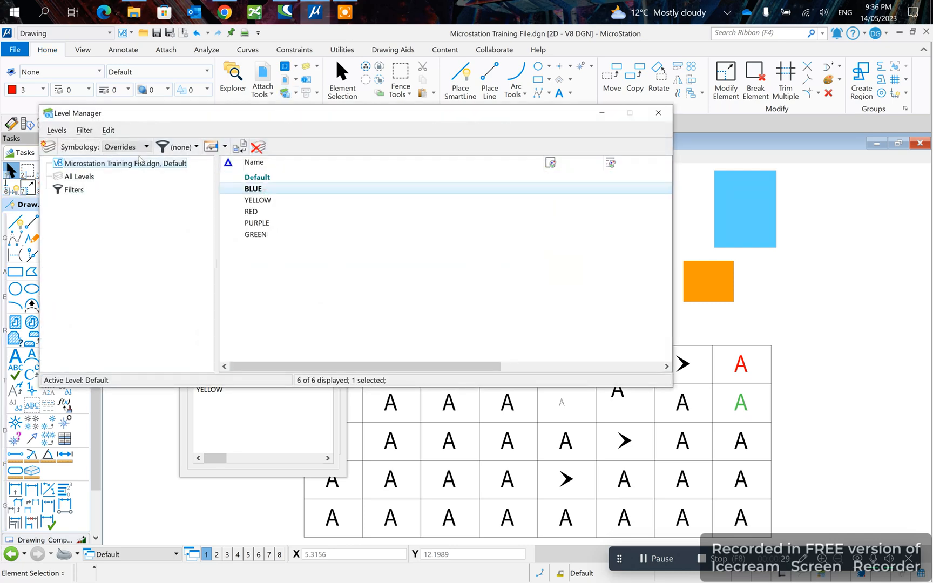
pyautogui.click(125, 146)
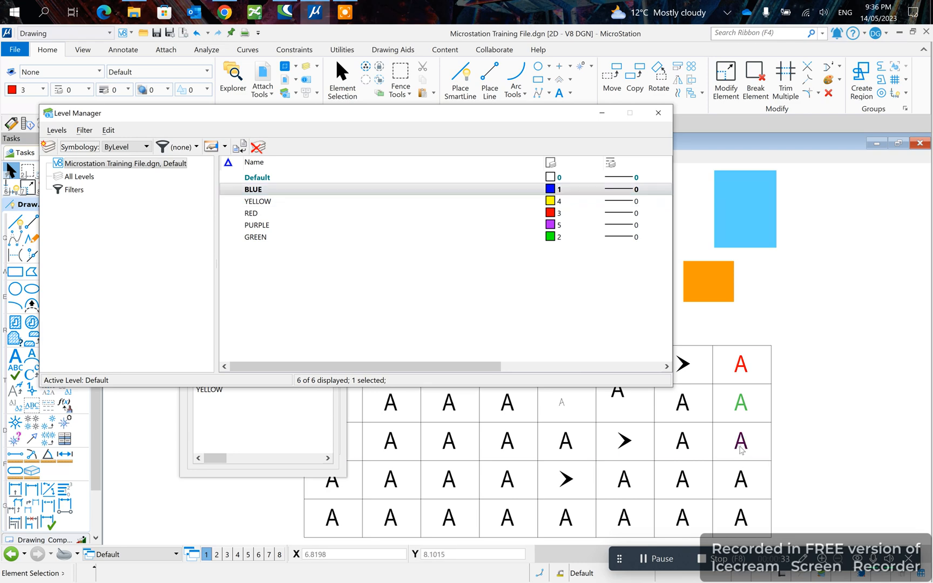
# - Set the third-row letter A's colour to ByLevel in its Properties
pyautogui.rightClick(741, 440)
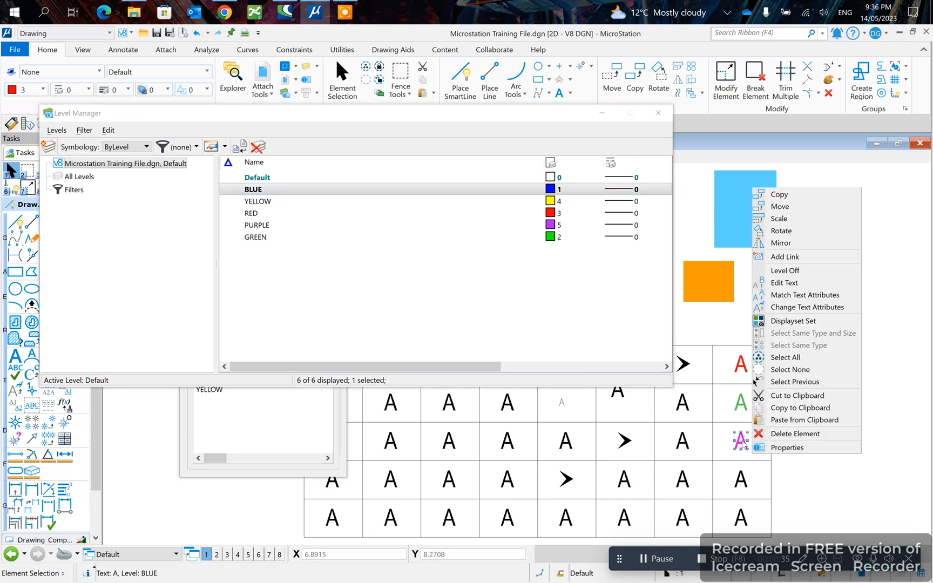
pyautogui.click(786, 448)
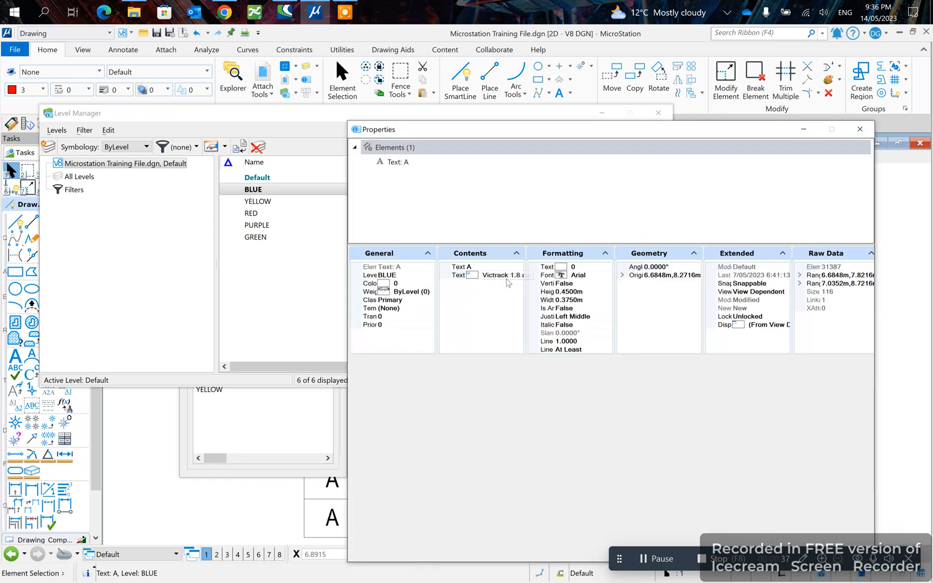
pyautogui.click(384, 282)
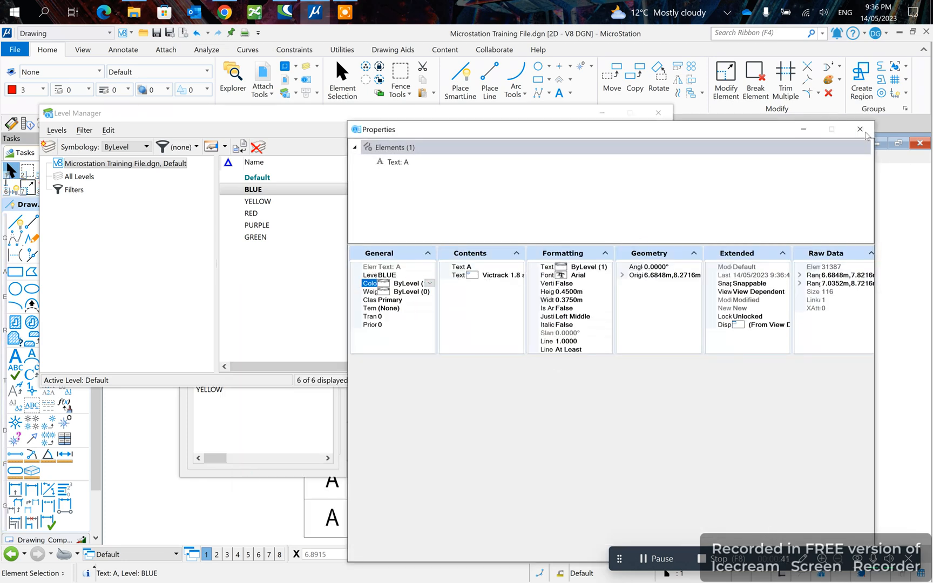
pyautogui.click(859, 129)
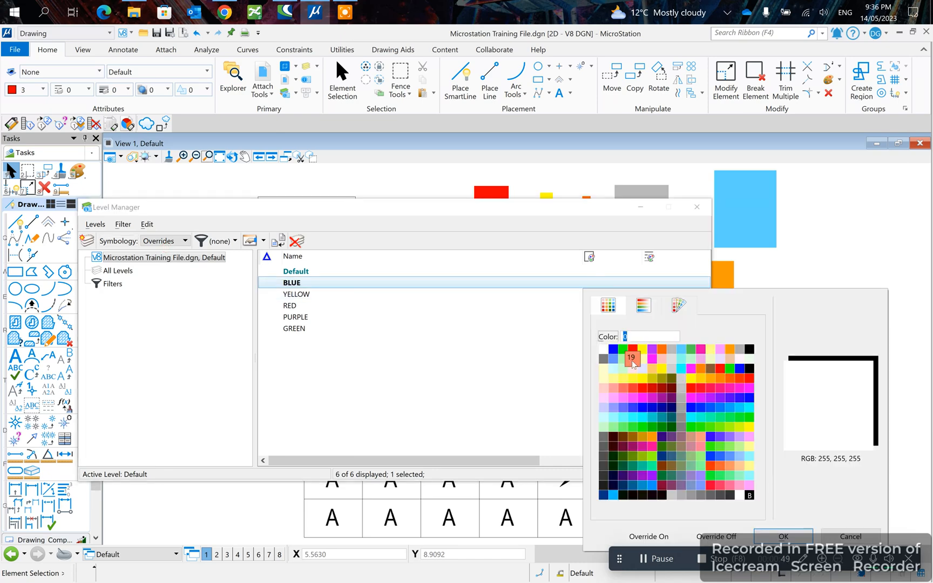
# - Give level BLUE a blue override colour and close Level Manager
pyautogui.click(782, 536)
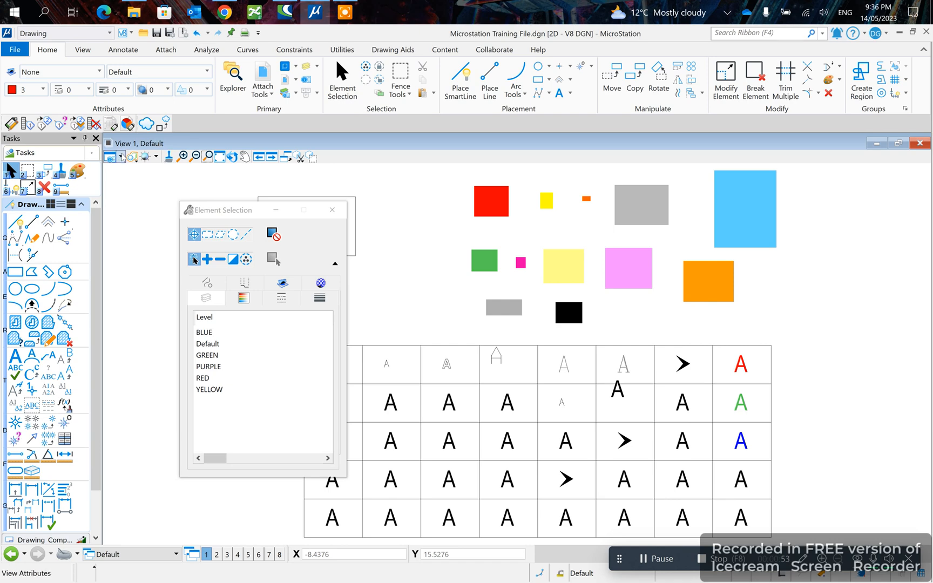
pyautogui.click(113, 157)
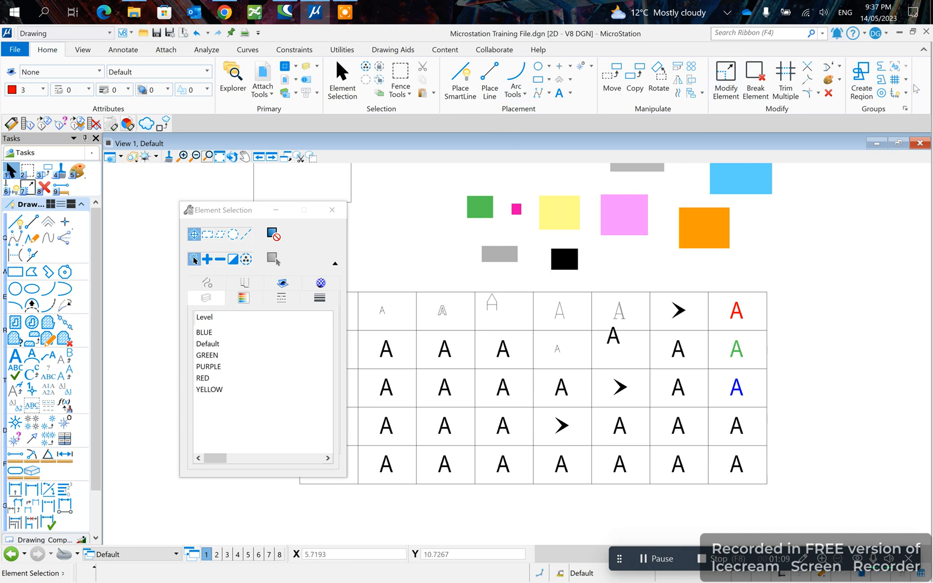
# - Recolour the fourth-row letter A to colour 206 with Change Attributes
pyautogui.click(839, 80)
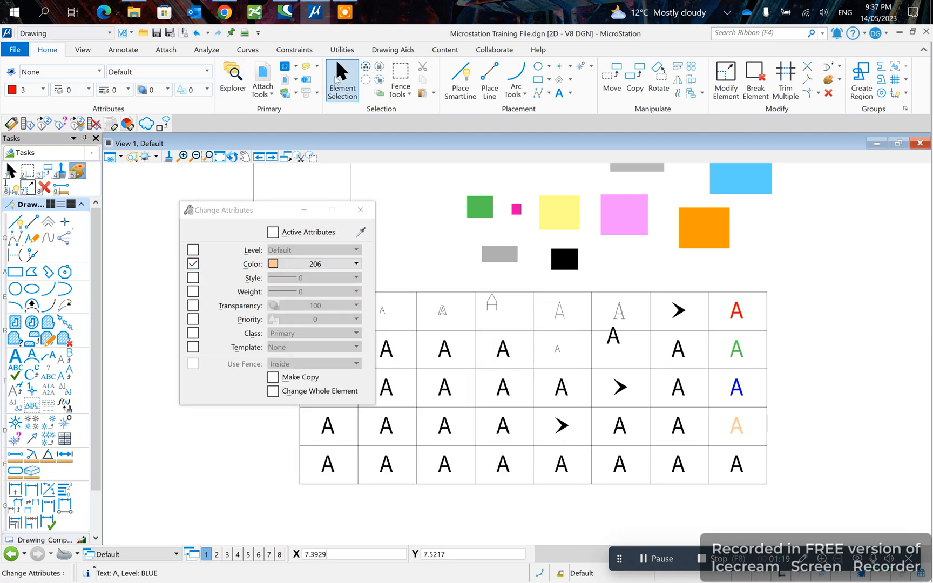
pyautogui.click(341, 81)
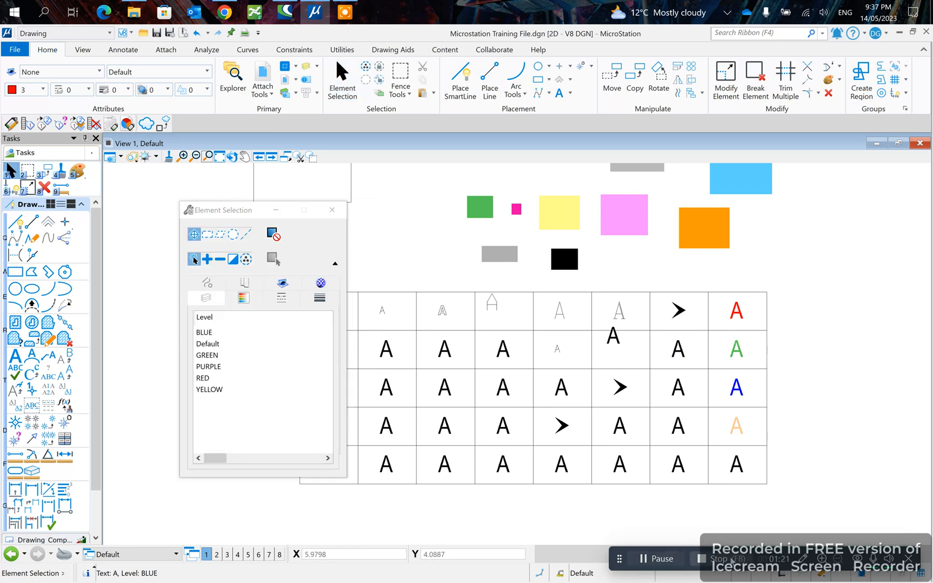